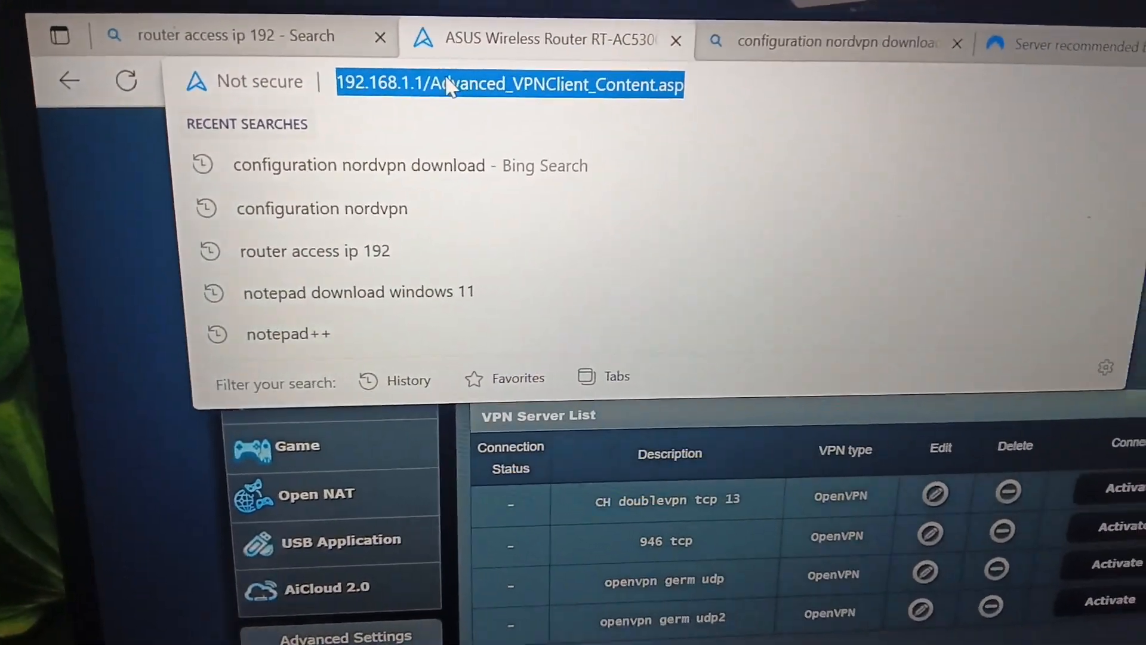
# Load the router administration page at 192.168.1.1
pyautogui.write('192.168.1.1')
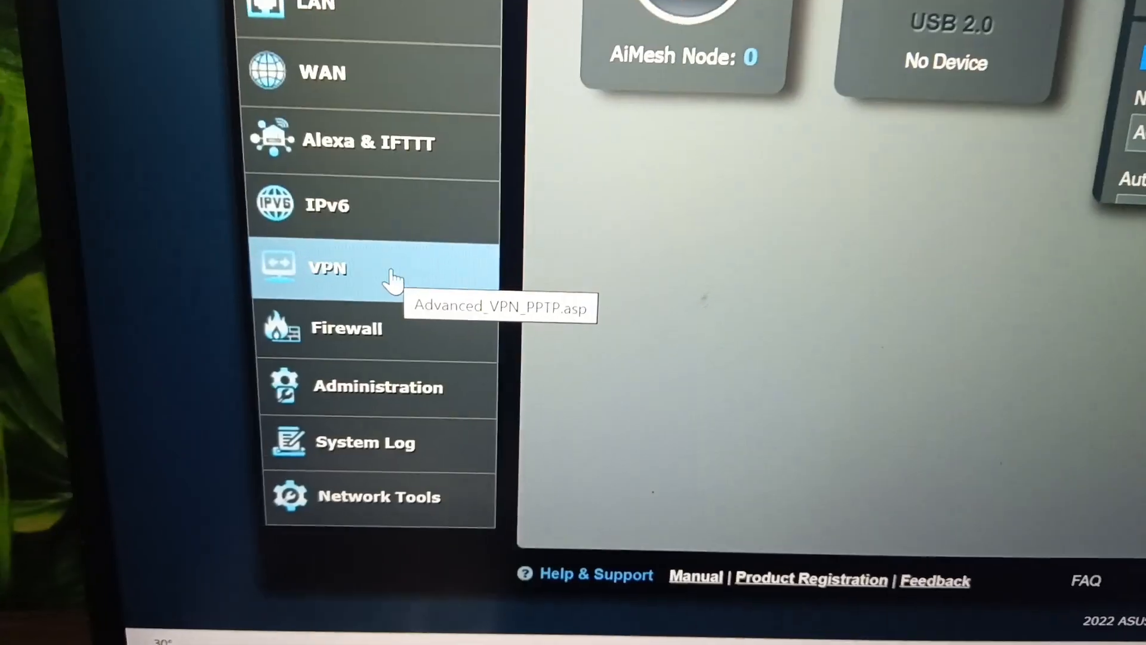
# Reach the VPN Client profile list, then switch to NordVPN's server recommendation tab
pyautogui.click(327, 269)
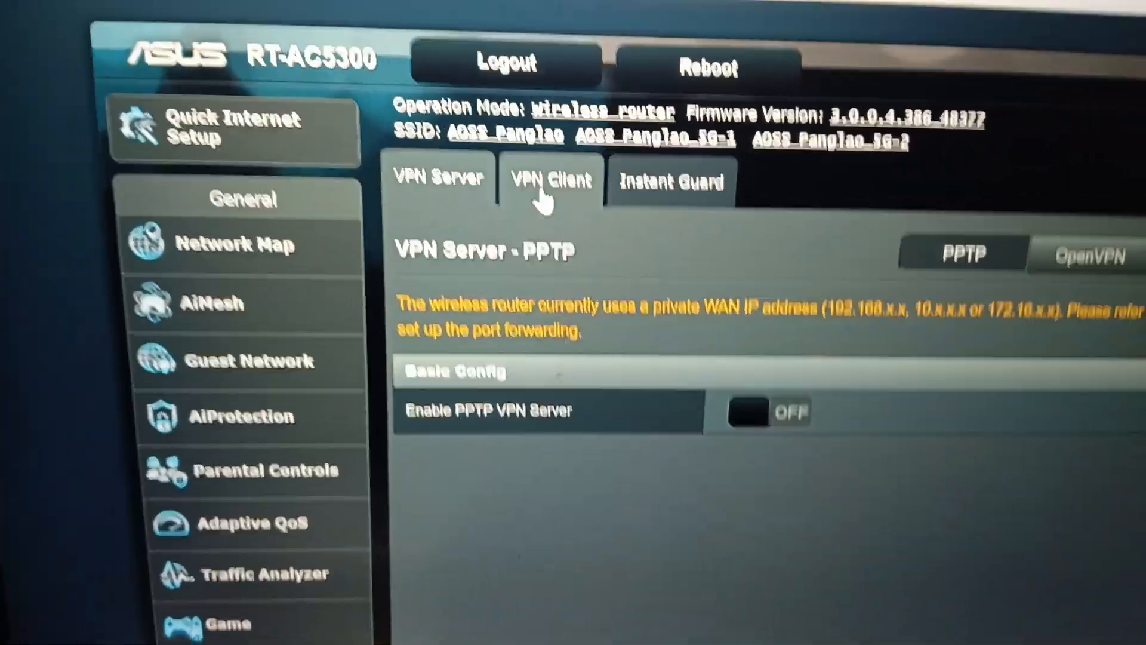
pyautogui.click(552, 179)
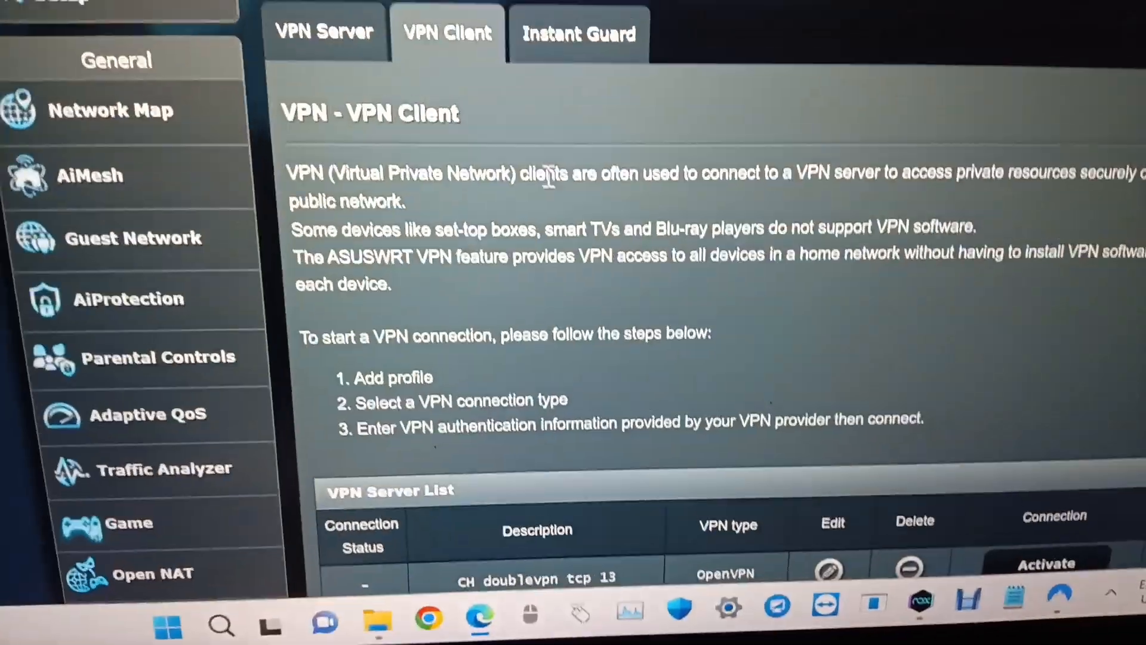
pyautogui.scroll(-3)
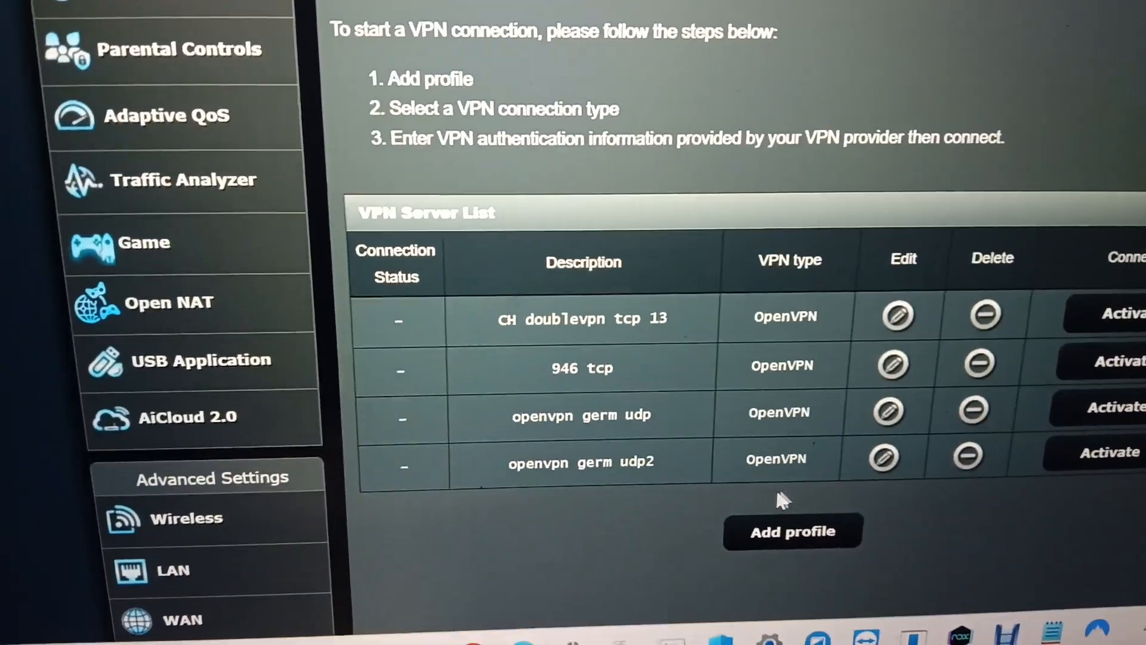
pyautogui.click(791, 530)
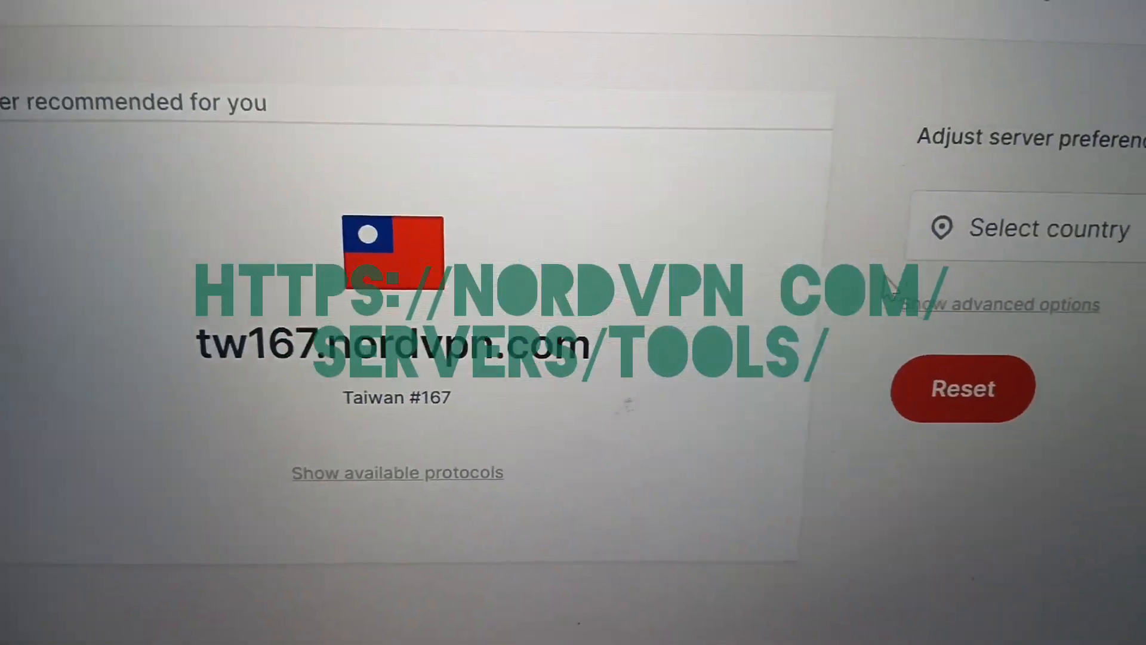
# Select Germany, download the OpenVPN TCP config for de1077, and begin adding a router profile
pyautogui.click(1023, 230)
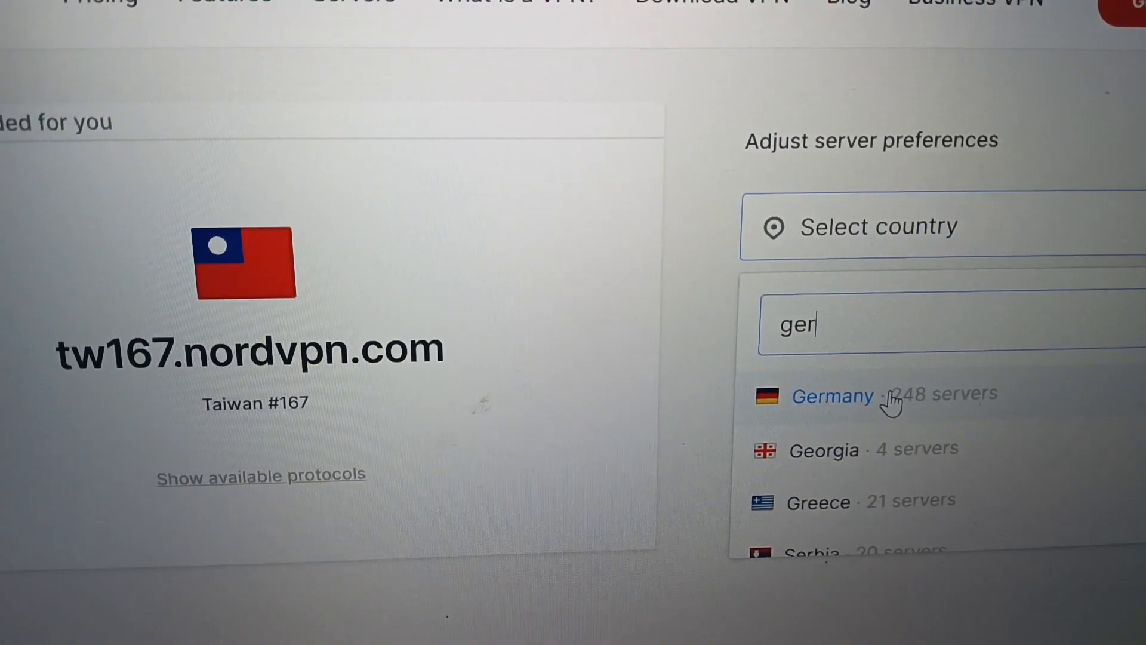
pyautogui.click(832, 395)
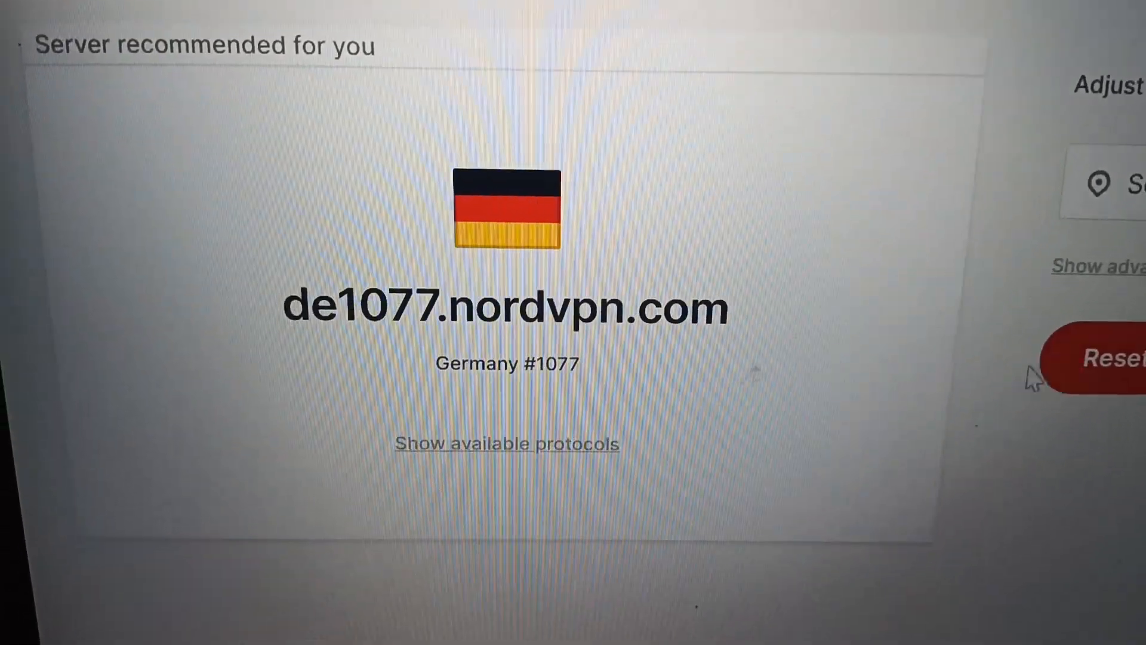
pyautogui.click(507, 444)
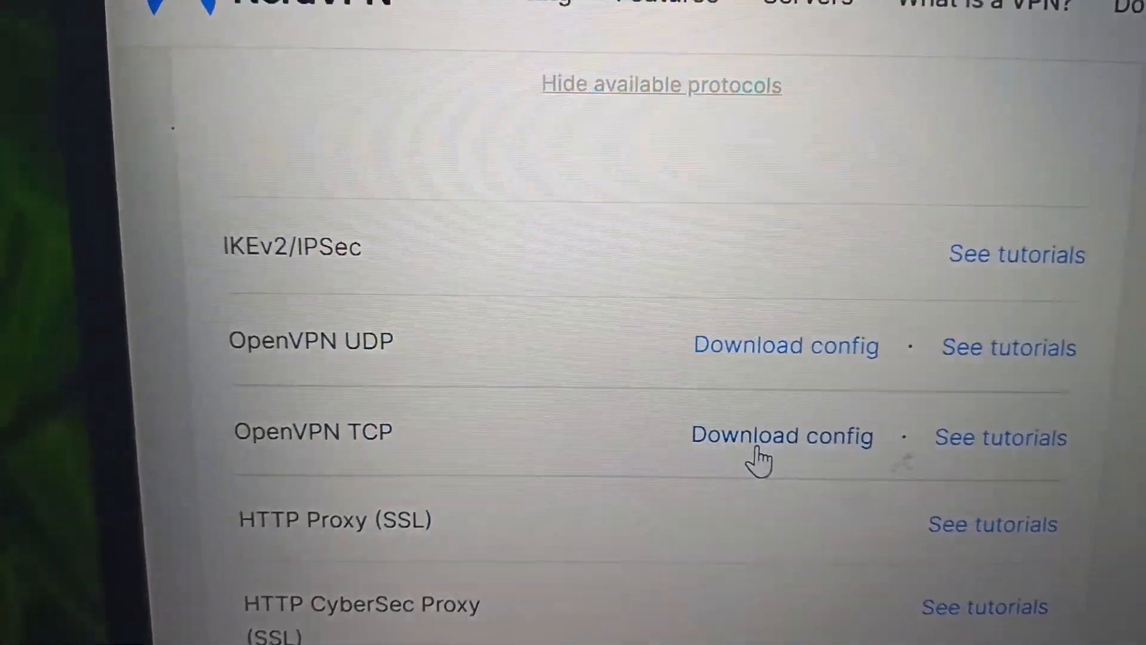
pyautogui.click(782, 436)
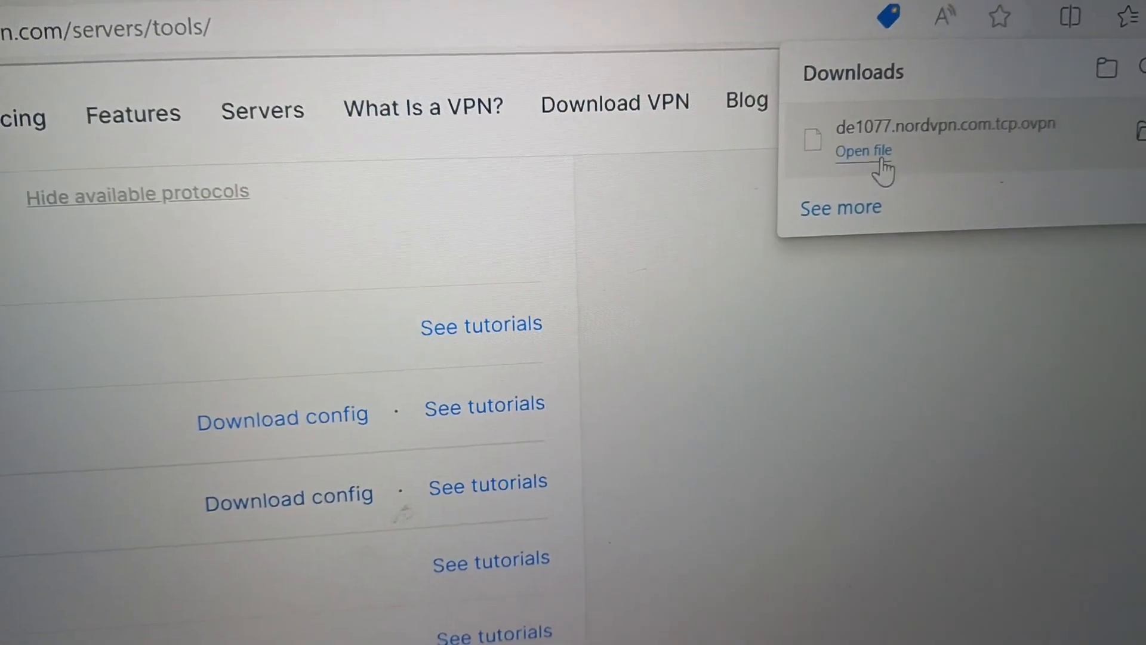
pyautogui.click(862, 152)
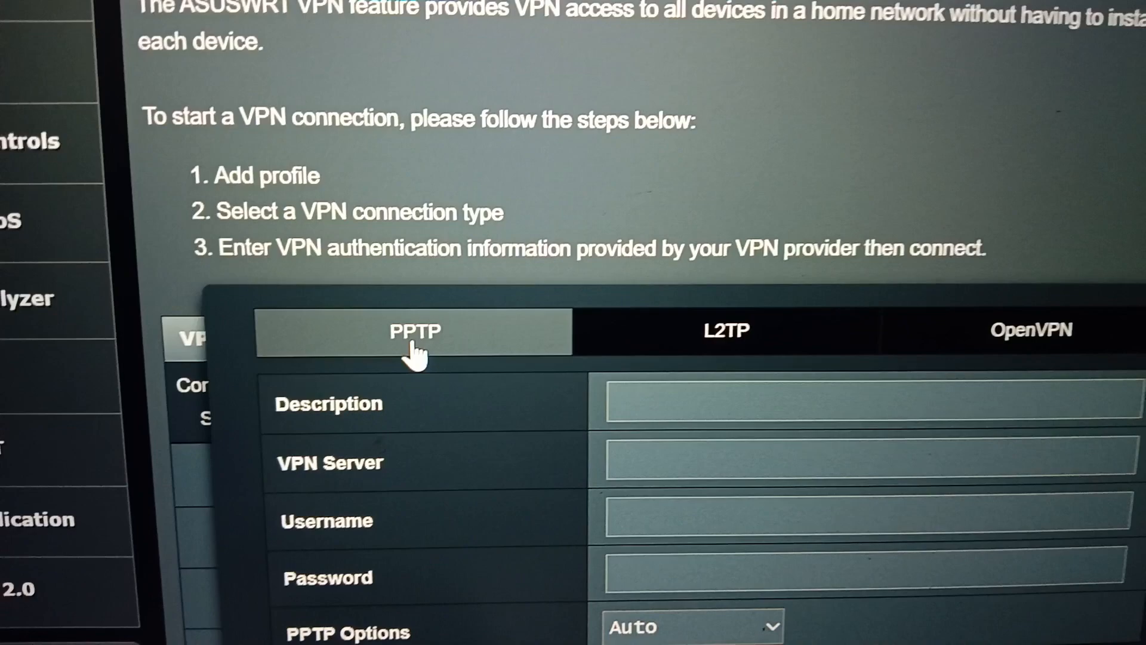
# Start a new VPN profile and choose OpenVPN as its connection type
pyautogui.click(1031, 330)
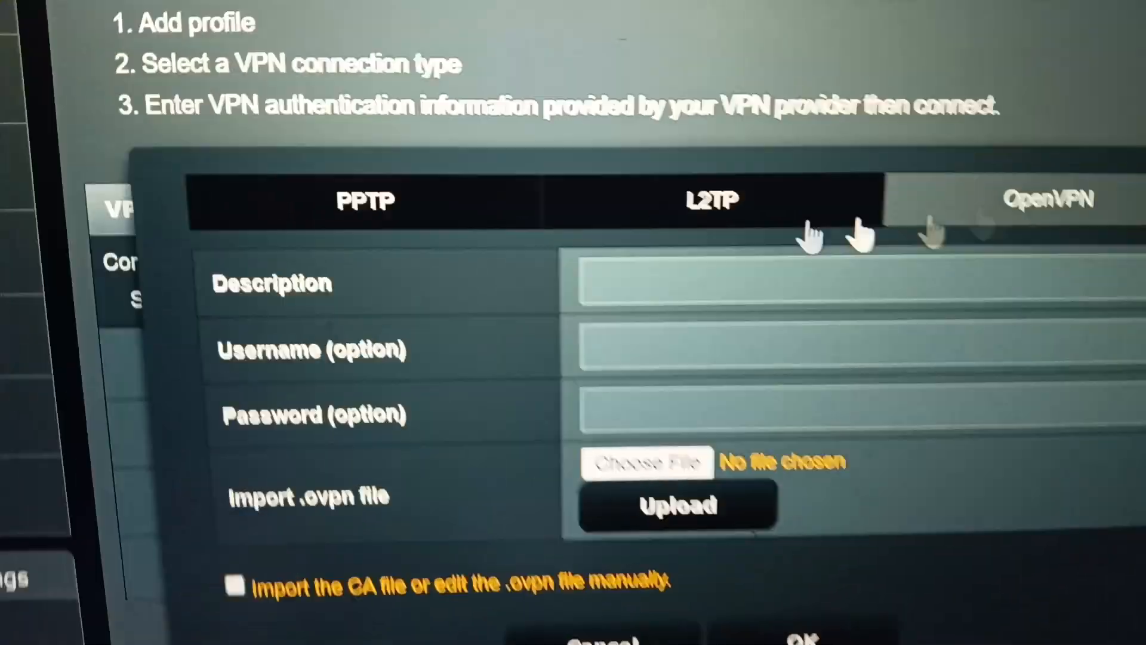
pyautogui.click(803, 344)
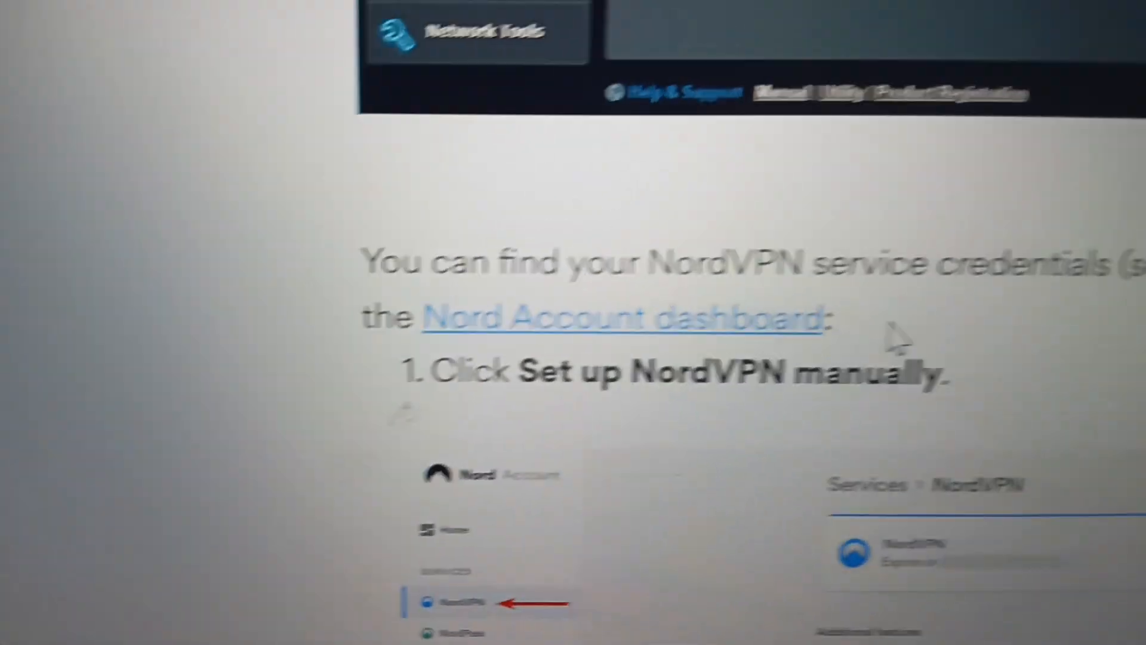
# Scroll through the help article's steps for finding NordVPN service credentials
pyautogui.scroll(-3)
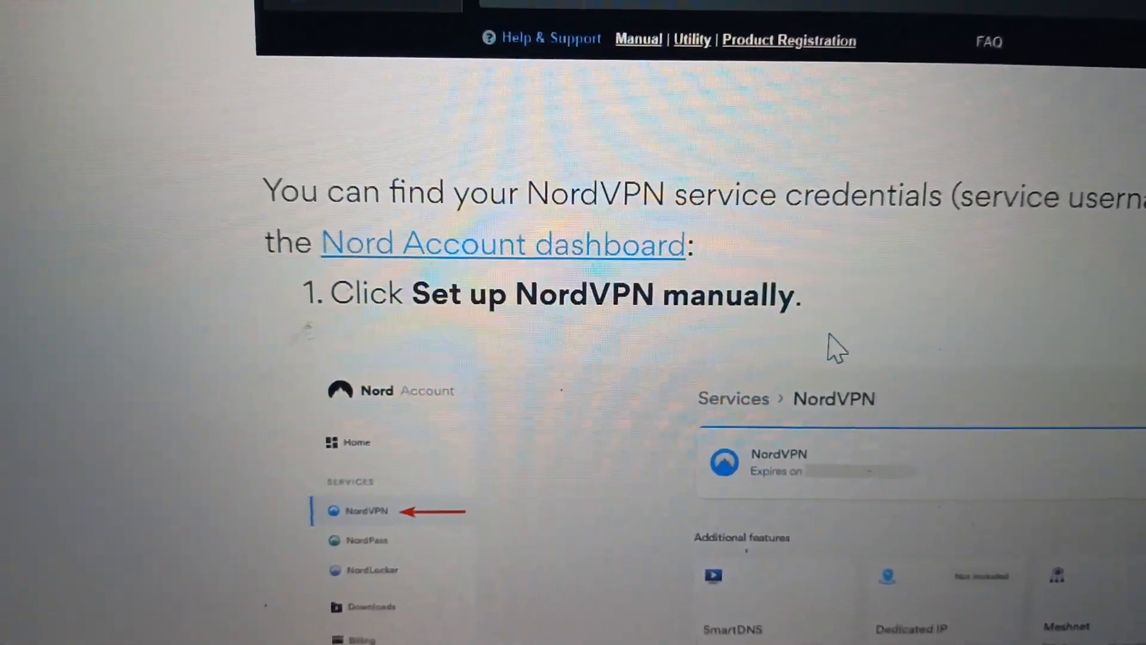
pyautogui.scroll(-3)
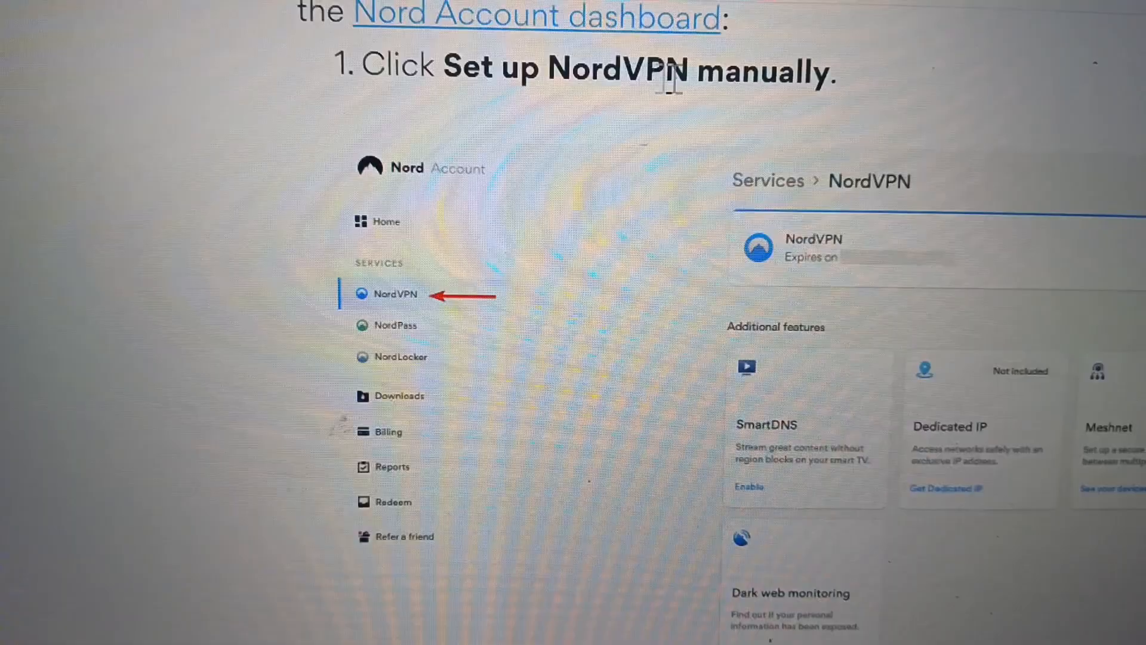
pyautogui.scroll(-3)
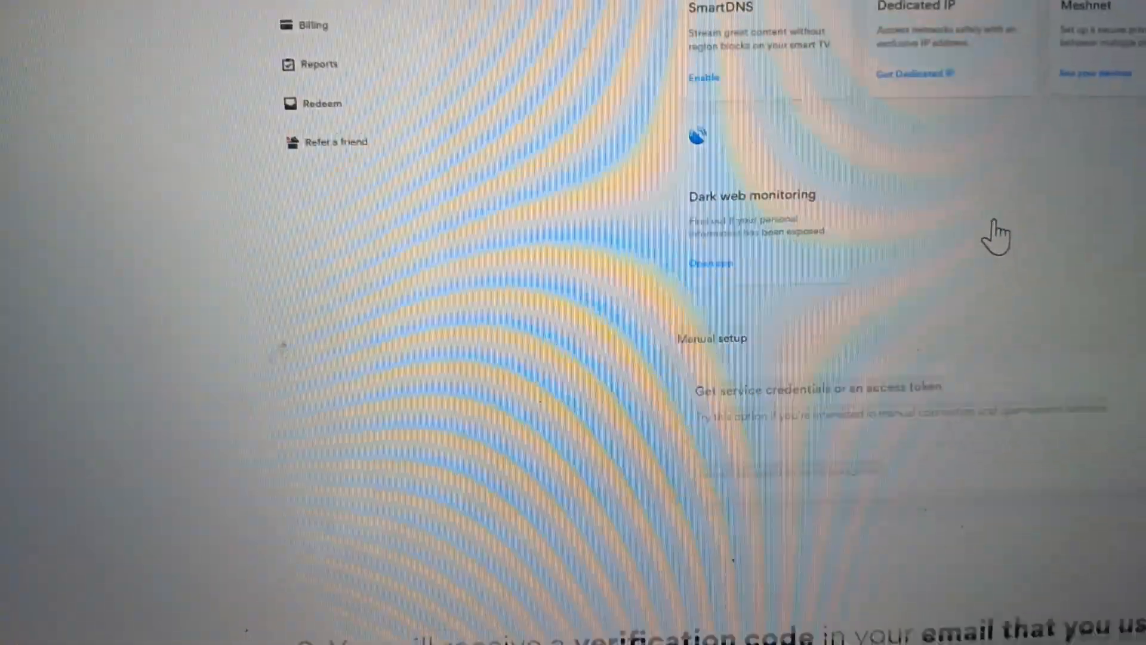
pyautogui.scroll(-3)
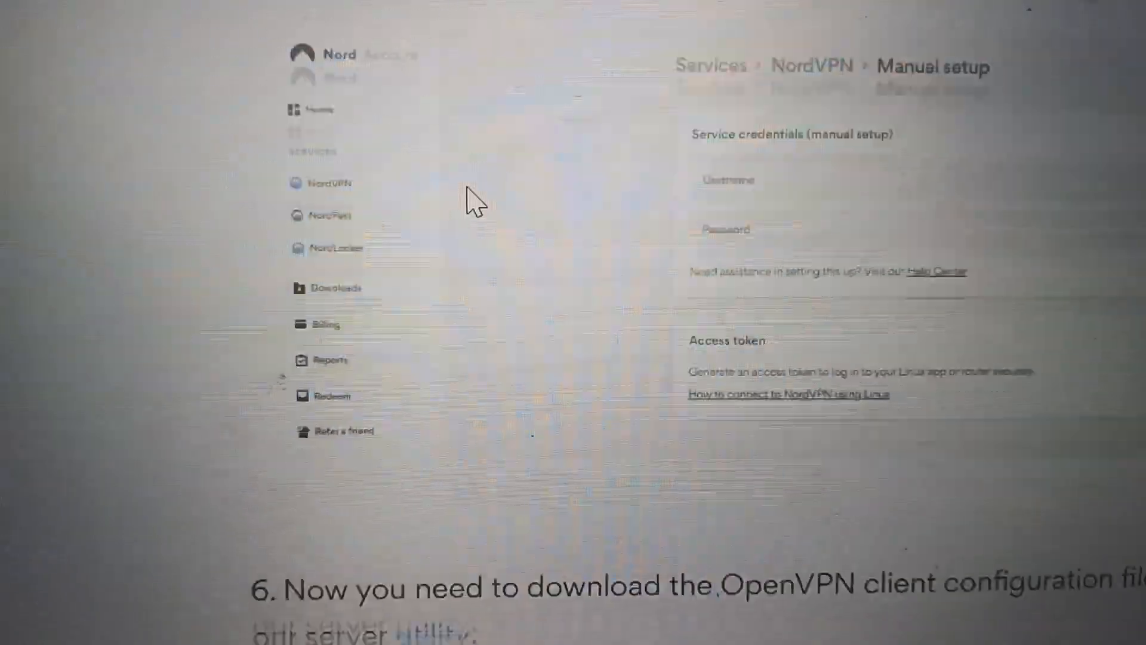
pyautogui.scroll(3)
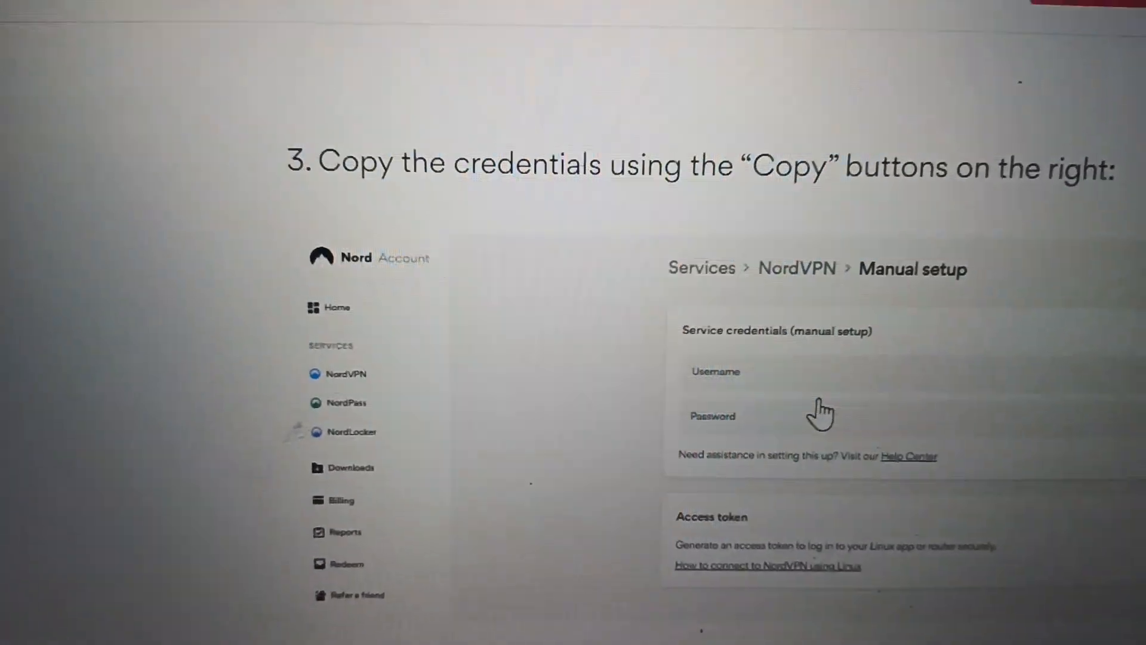
pyautogui.scroll(3)
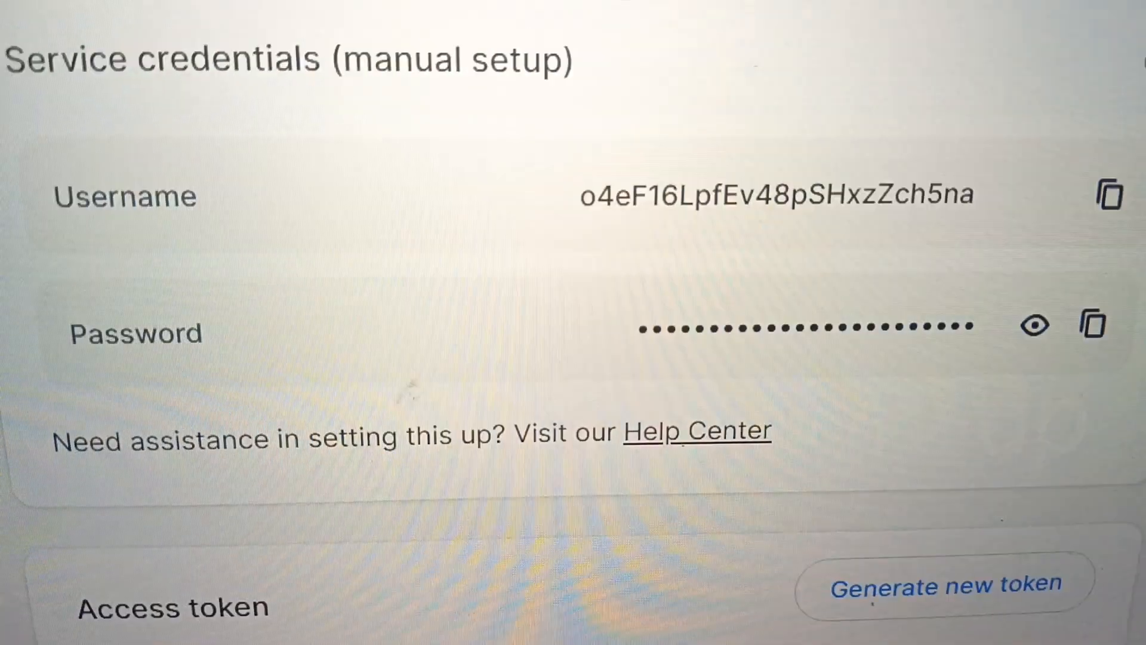
# Copy the NordVPN service password and enter it into the router profile's Password field
pyautogui.click(1092, 323)
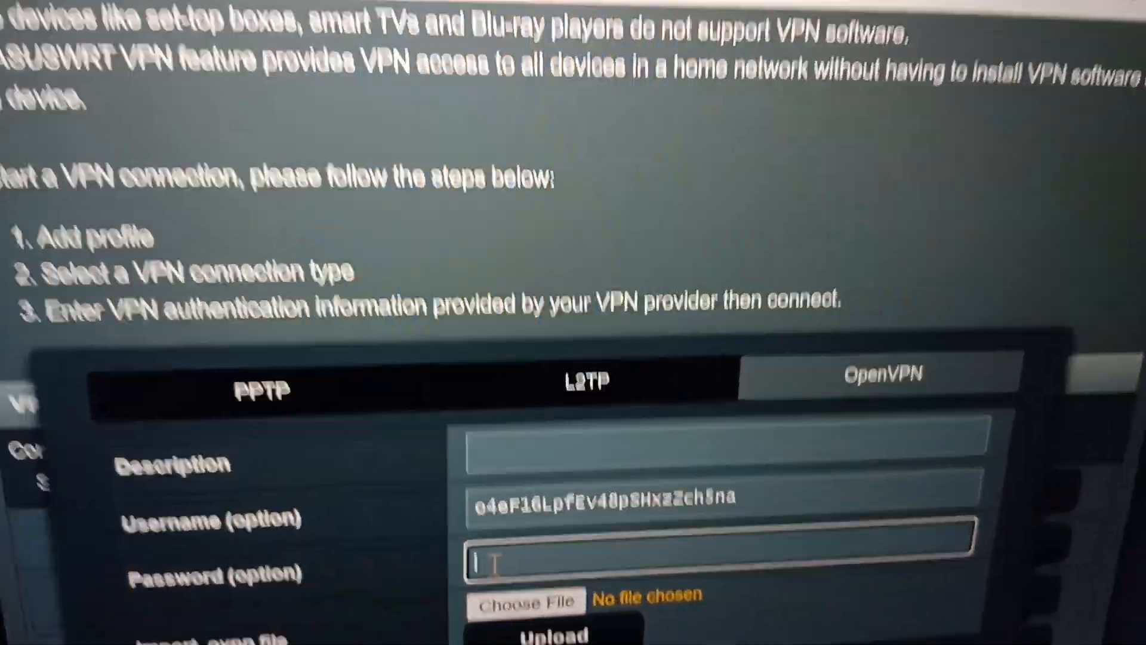
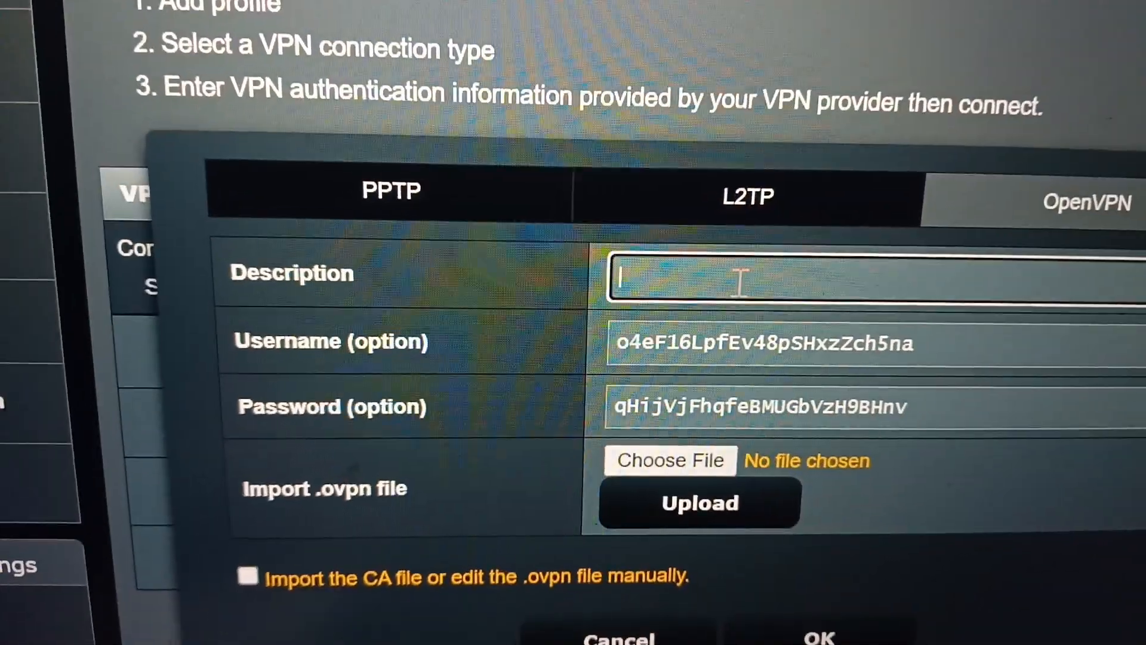
# Describe the profile as '1077 german openvpn tcp' and choose the .ovpn file to import
pyautogui.write('1077')
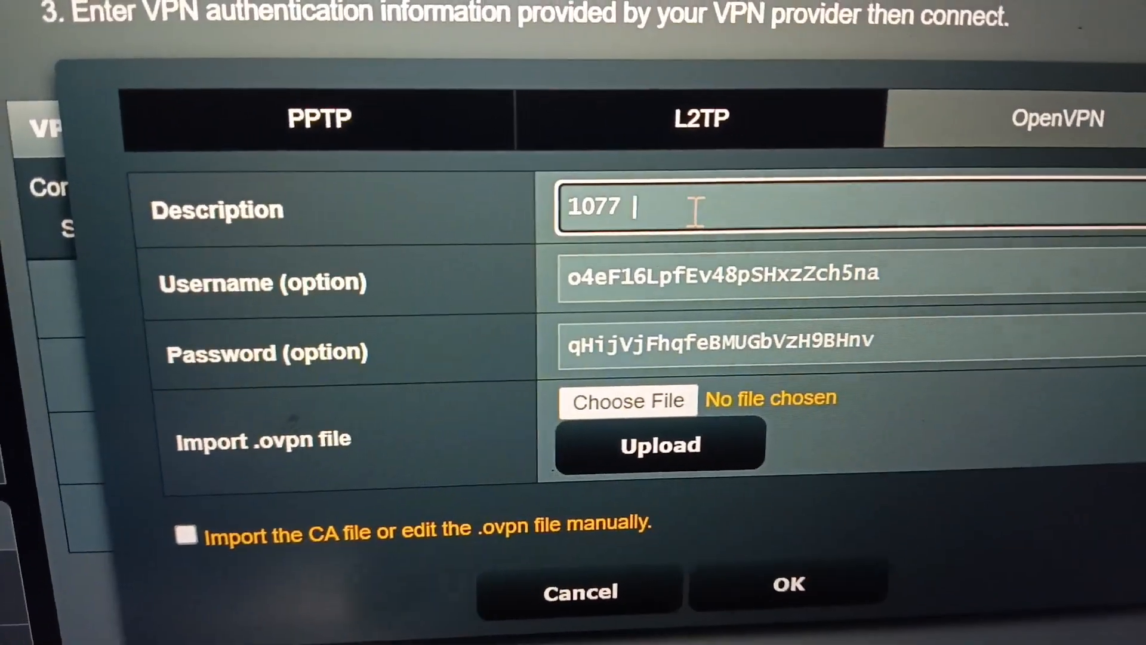
pyautogui.write('german openv')
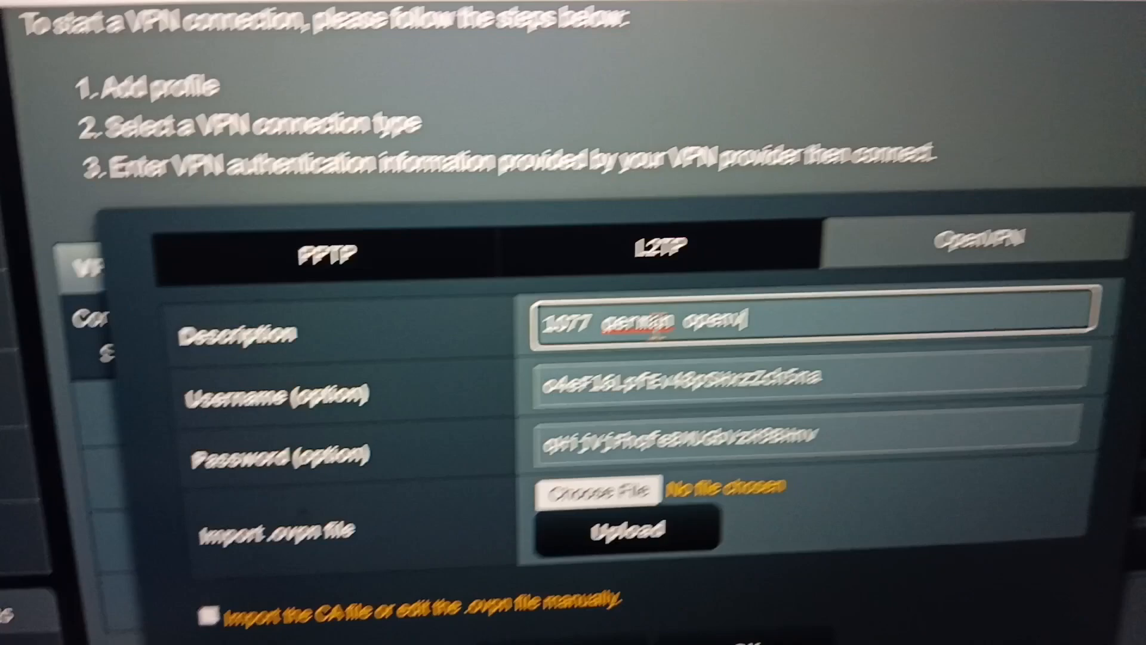
pyautogui.write('tcp')
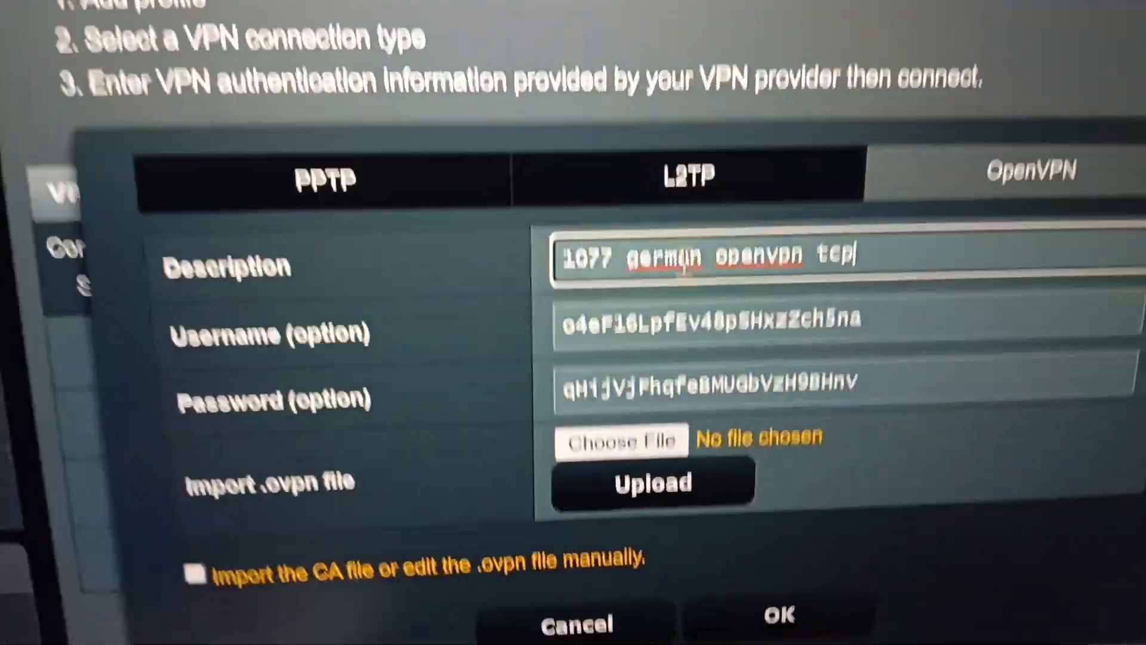
pyautogui.click(621, 441)
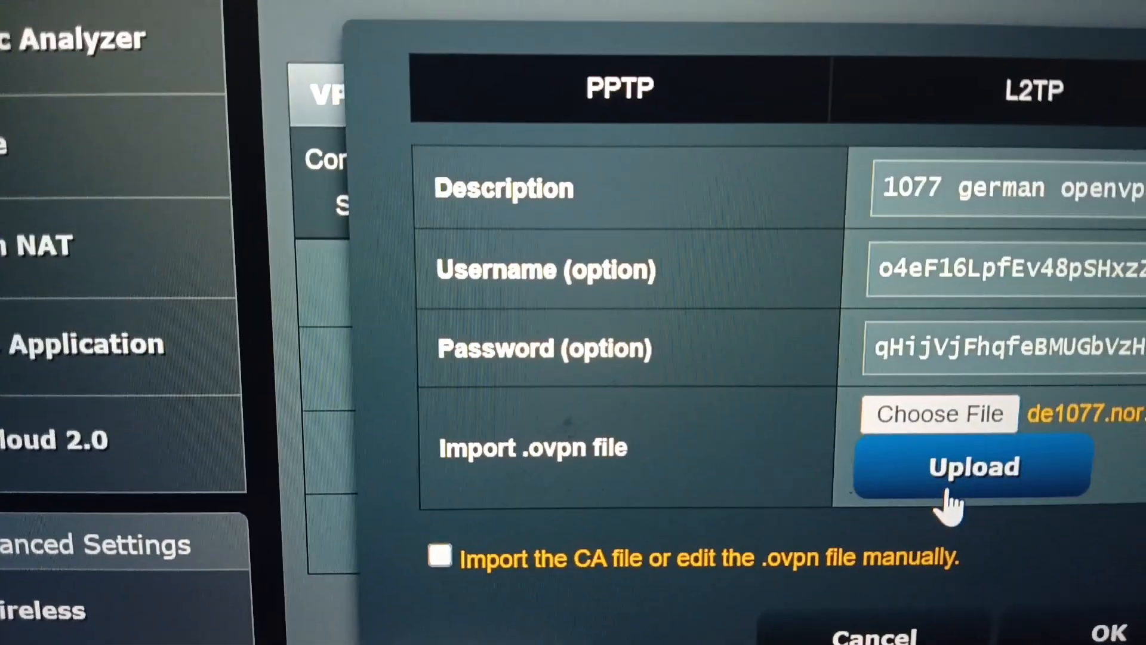
# Upload the de1077 config file and save the new profile to the VPN server list
pyautogui.click(972, 466)
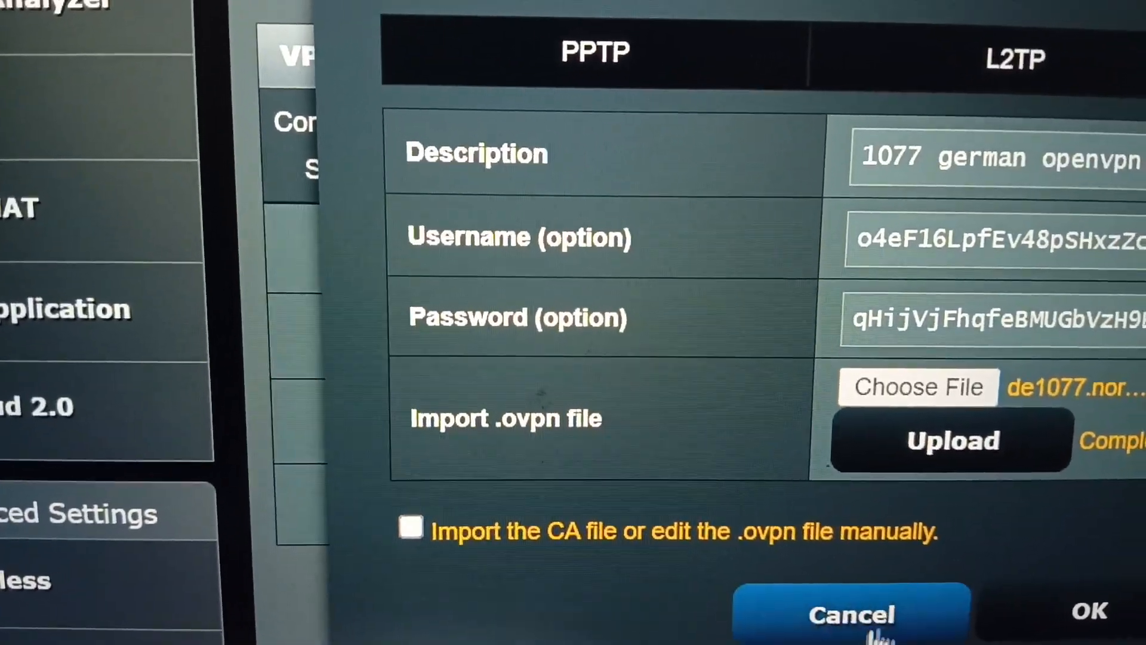
pyautogui.click(848, 613)
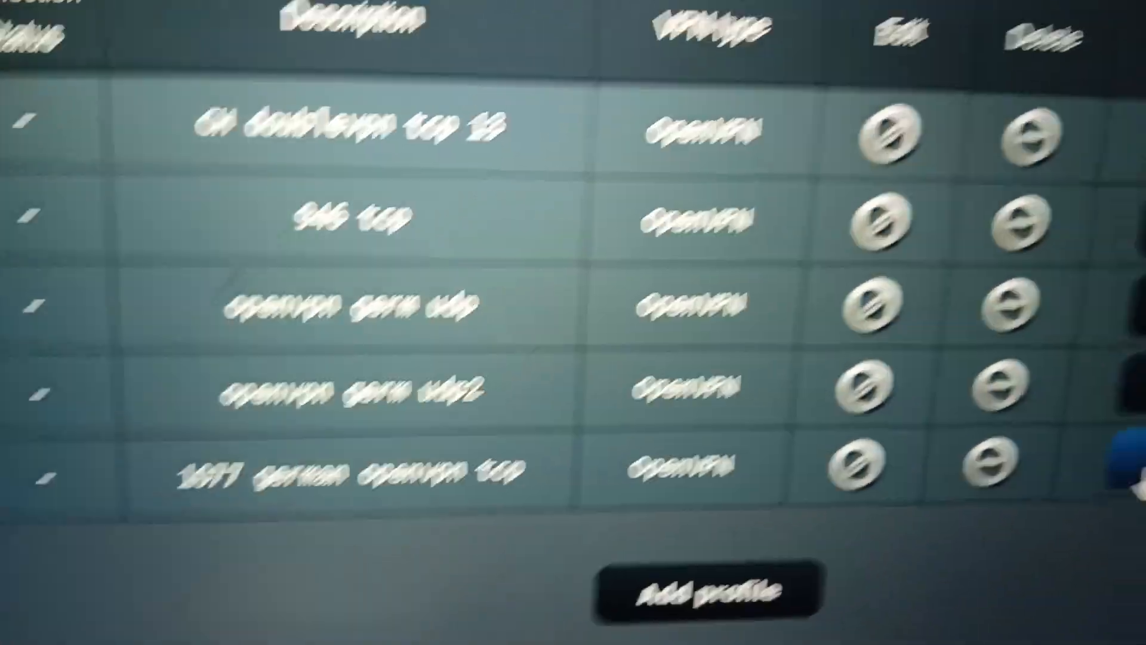